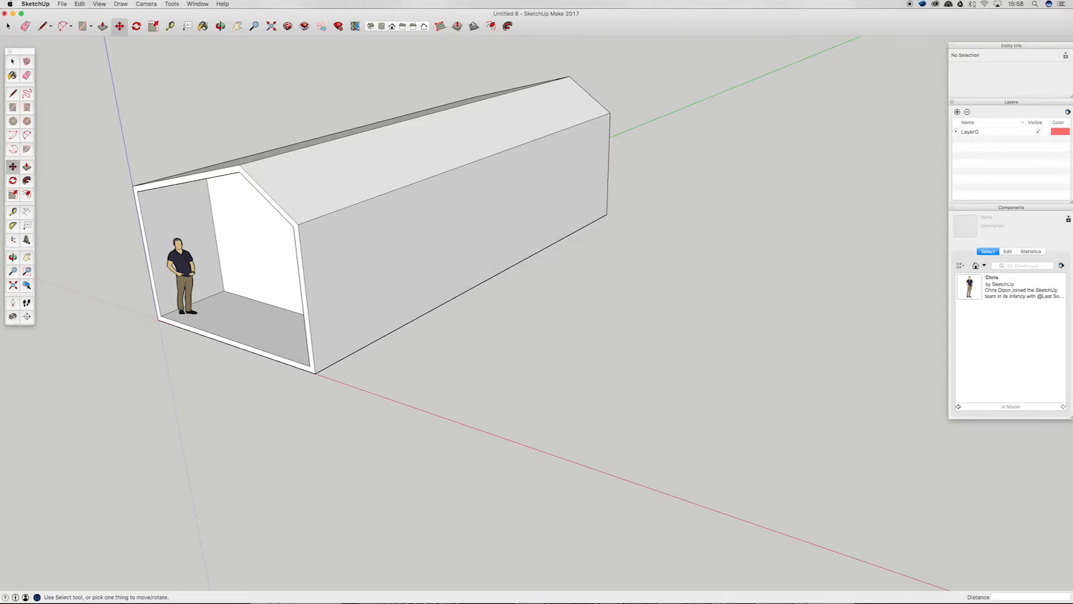
# Draw a small rectangle on the ground in front of the building as a thin slab.
pyautogui.click(897, 4)
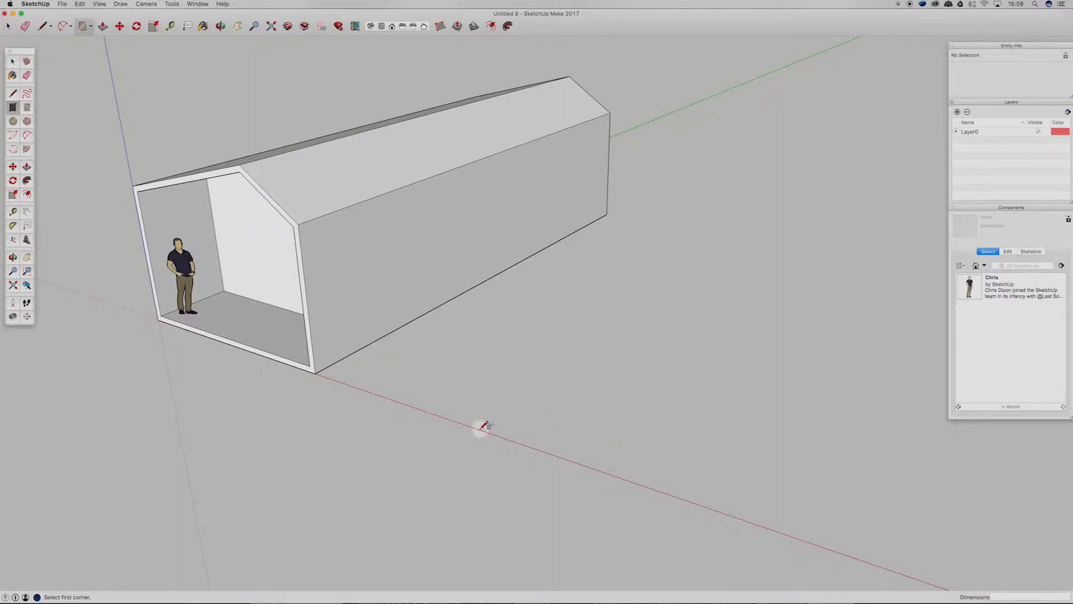
pyautogui.click(482, 424)
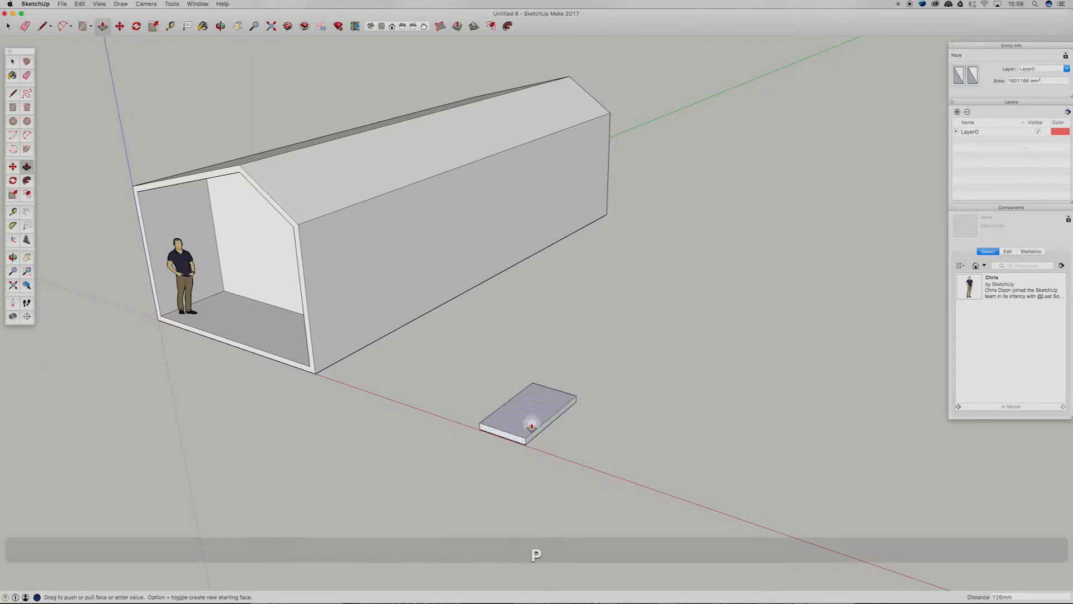
pyautogui.press('space')
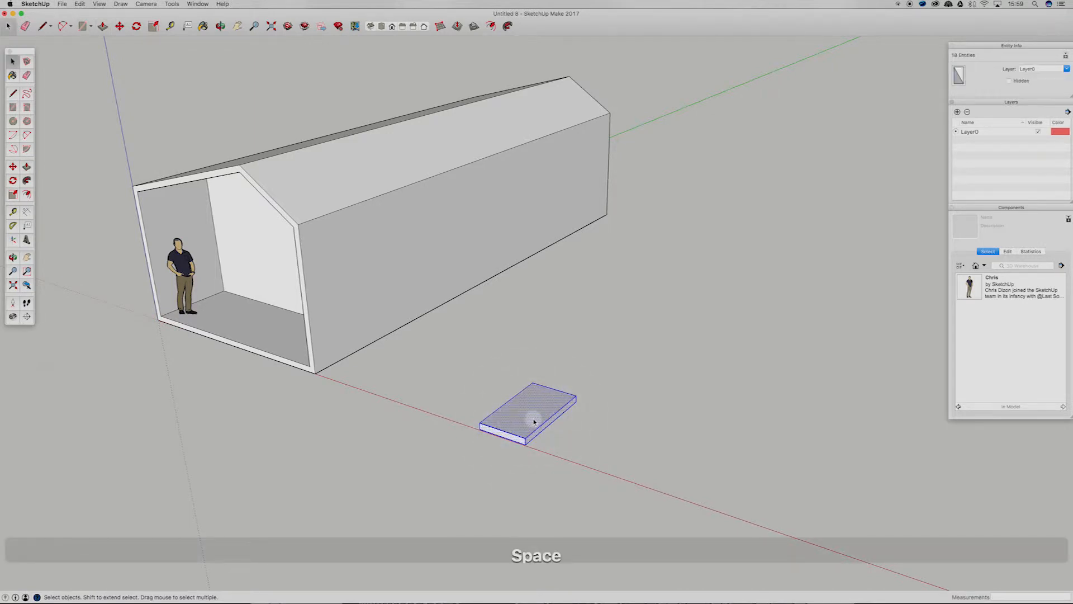
# Make the slab a component named 'Window' with Glue to set to Any.
pyautogui.rightClick(533, 421)
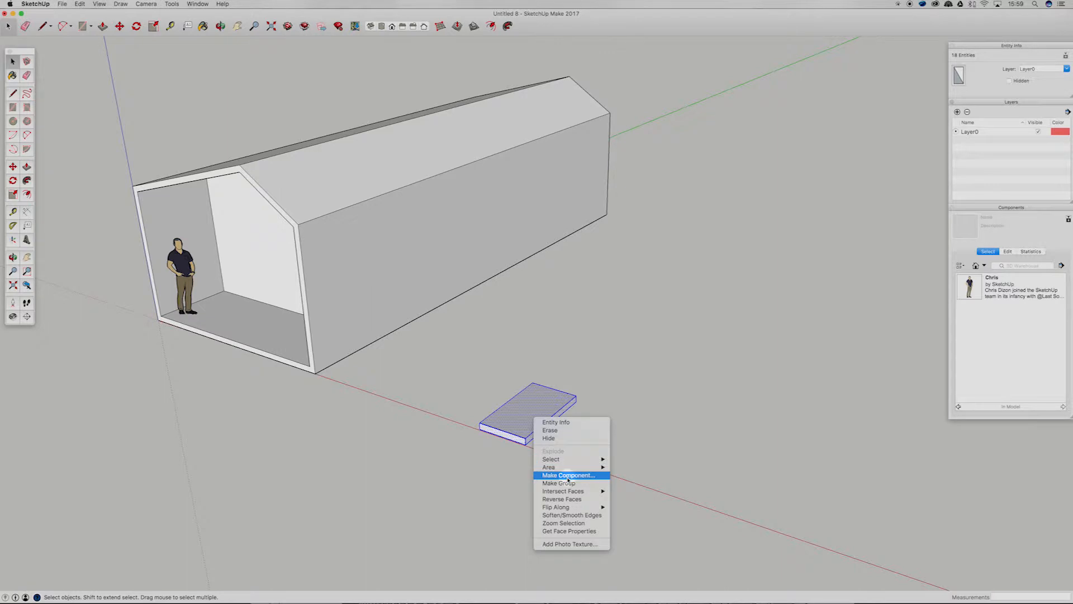
pyautogui.click(569, 475)
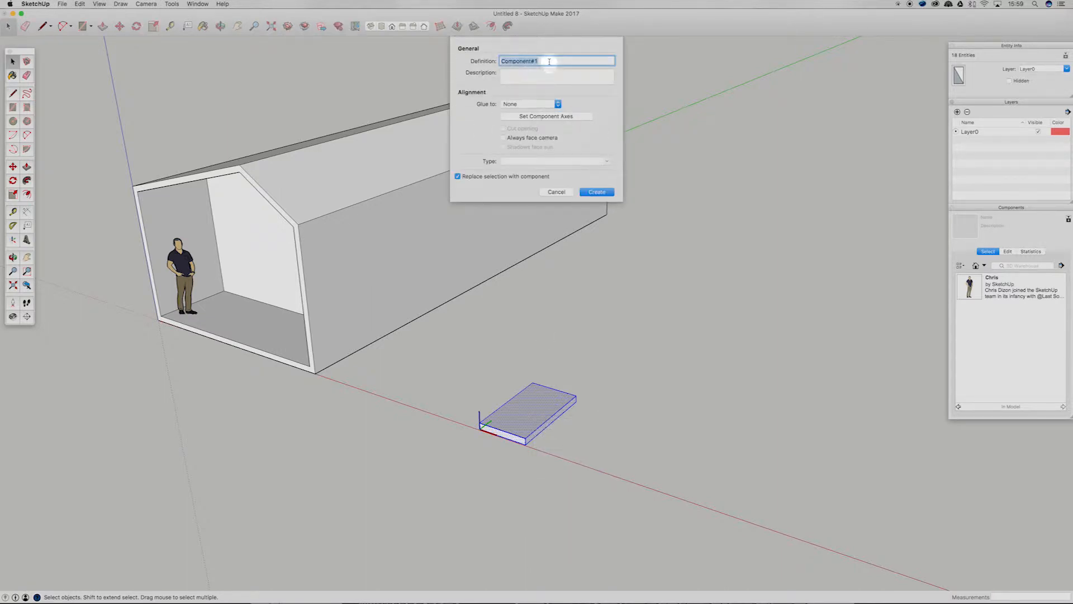
pyautogui.write('Window')
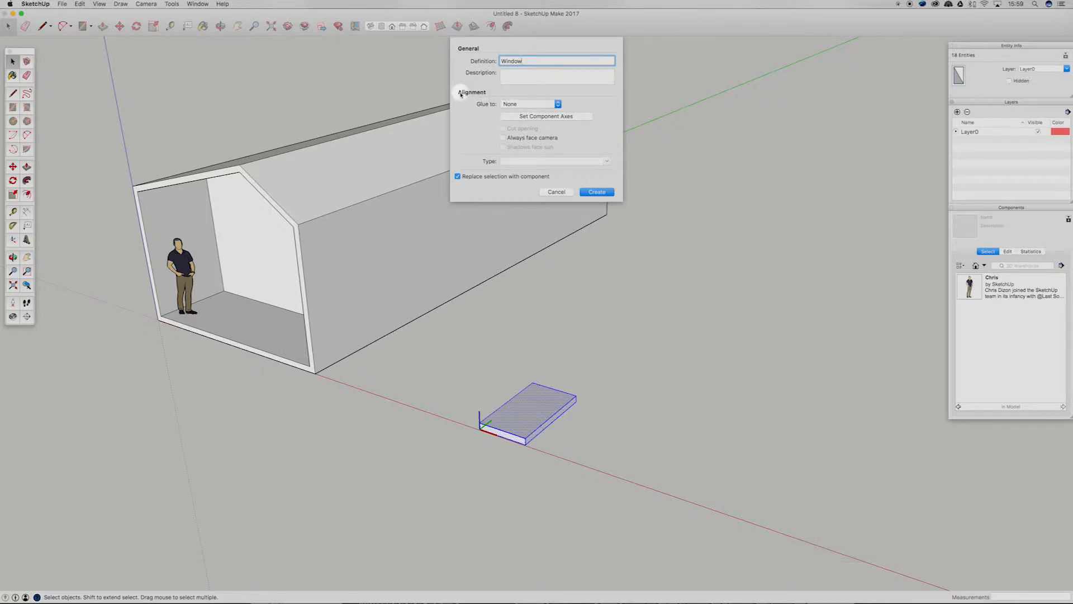
pyautogui.moveTo(485, 131)
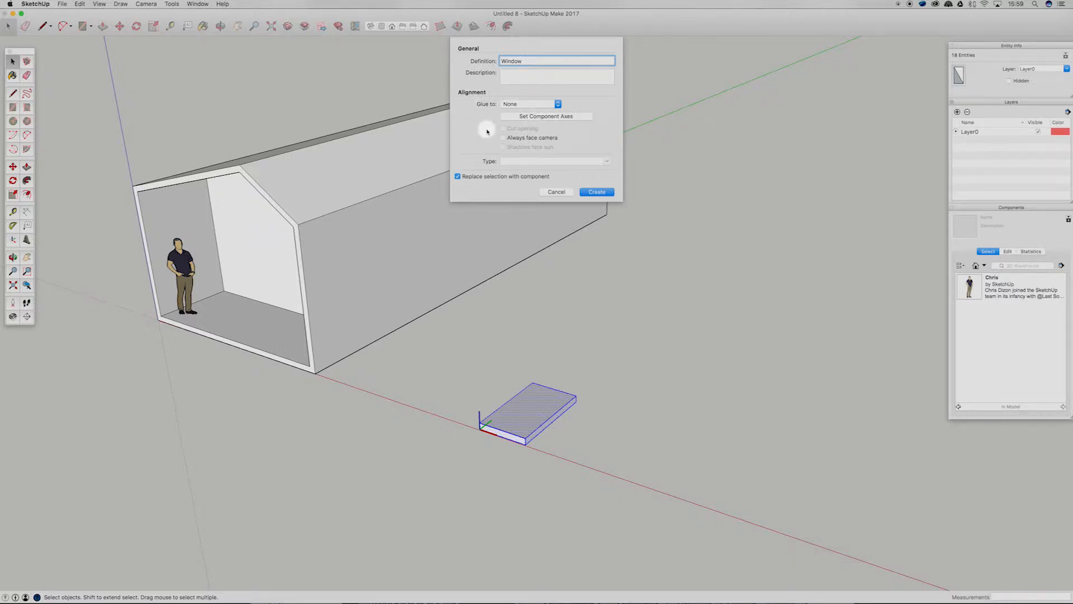
pyautogui.moveTo(537, 104)
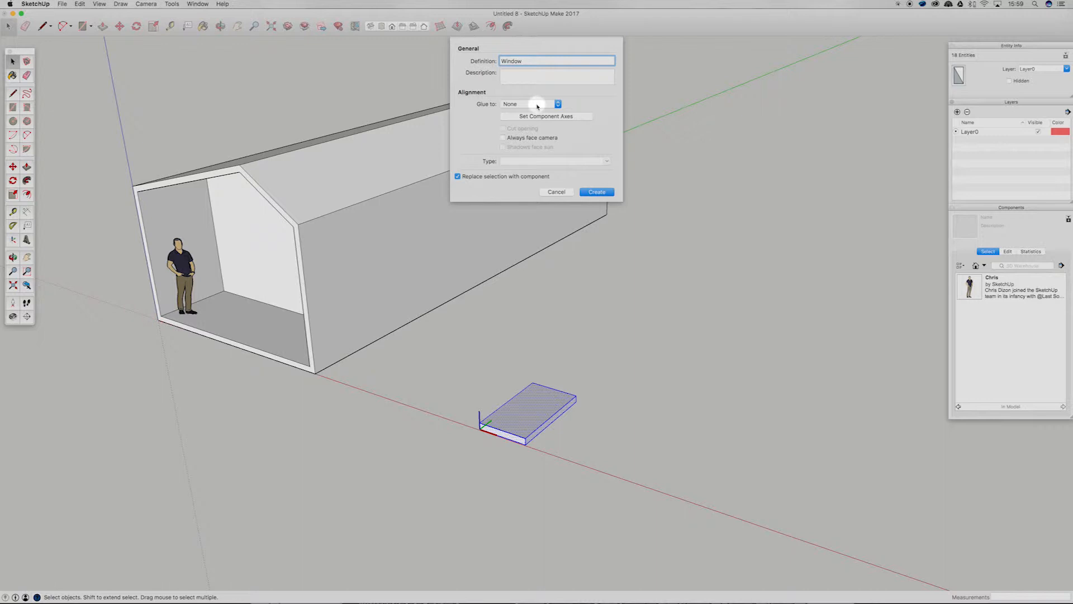
pyautogui.click(527, 103)
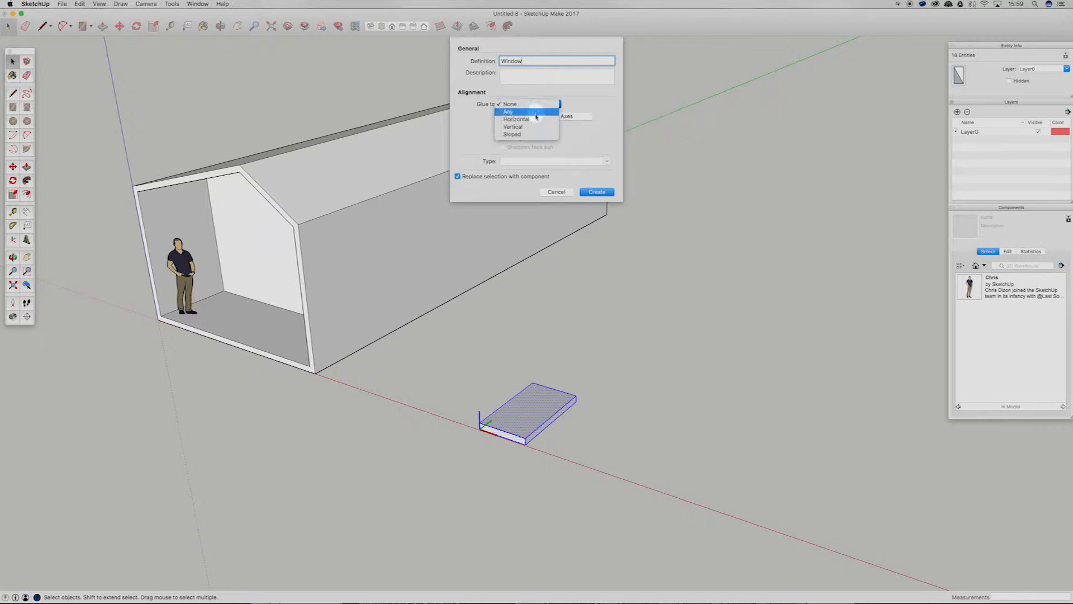
pyautogui.moveTo(535, 134)
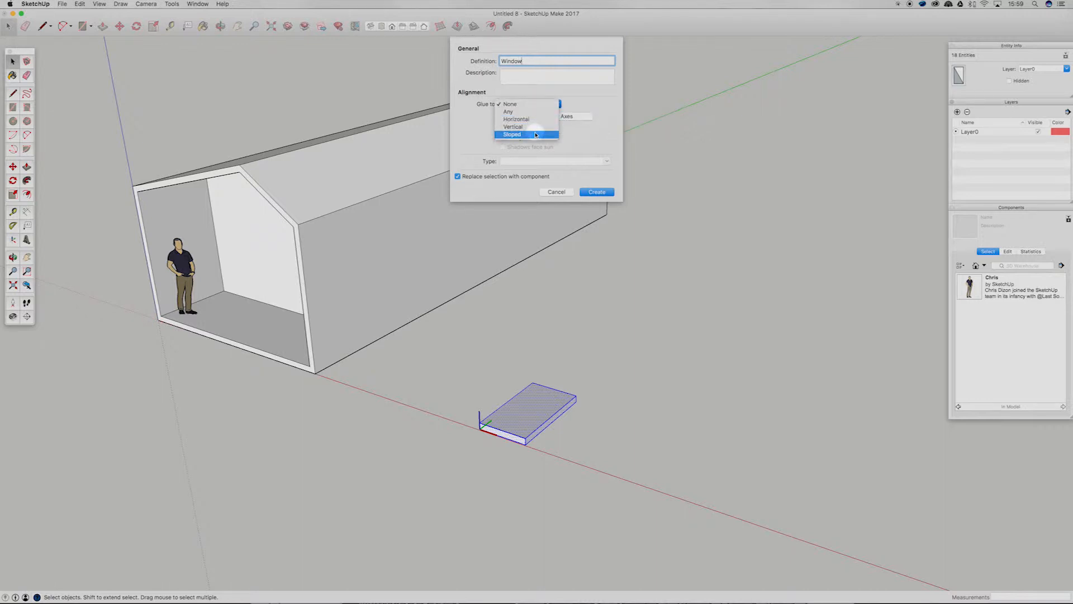
pyautogui.moveTo(527, 119)
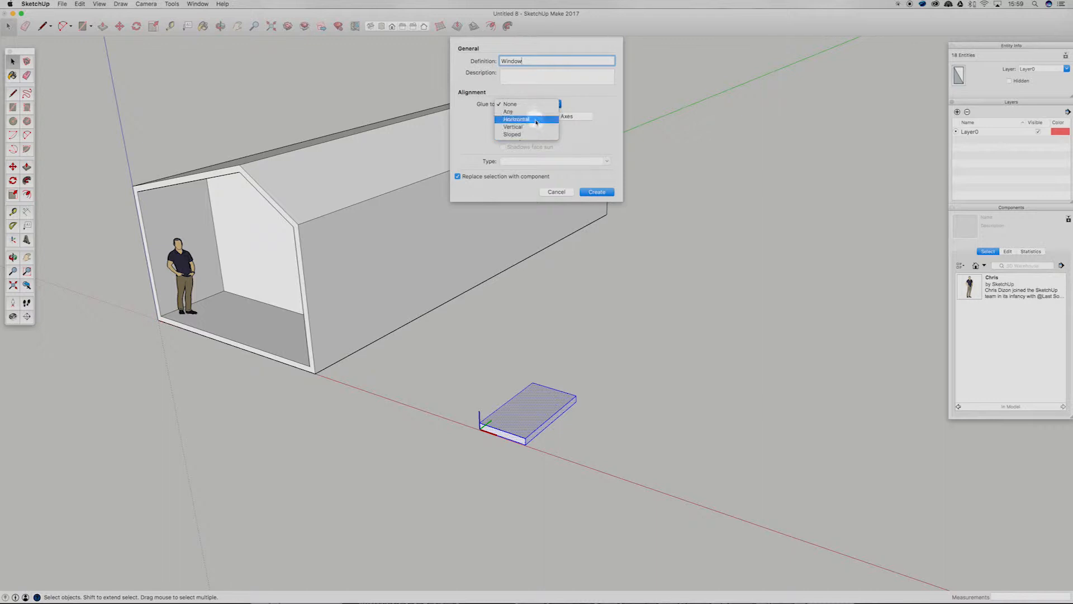
pyautogui.moveTo(531, 134)
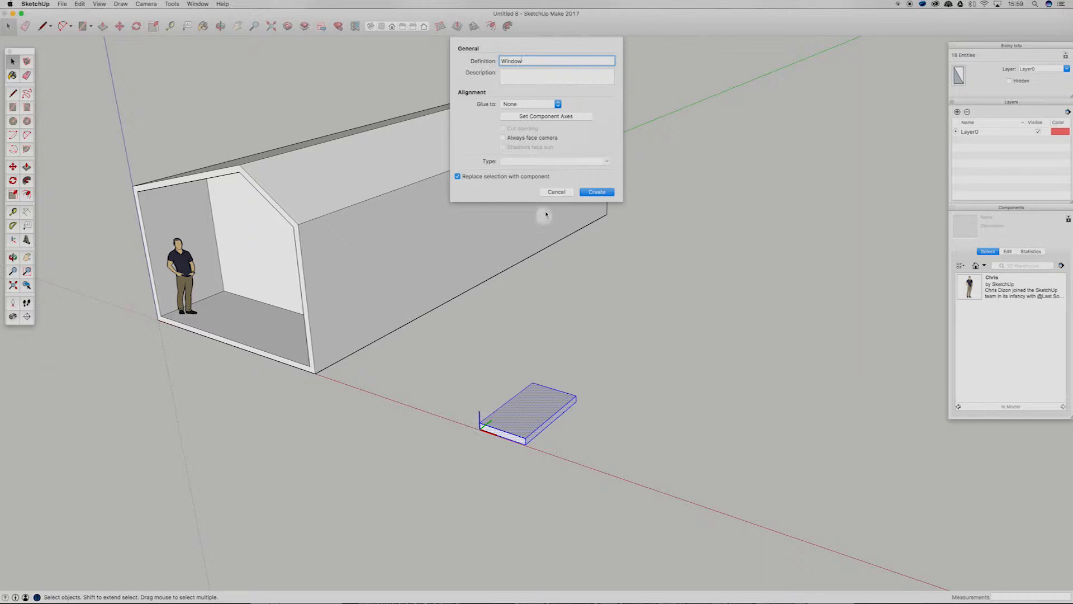
pyautogui.moveTo(513, 132)
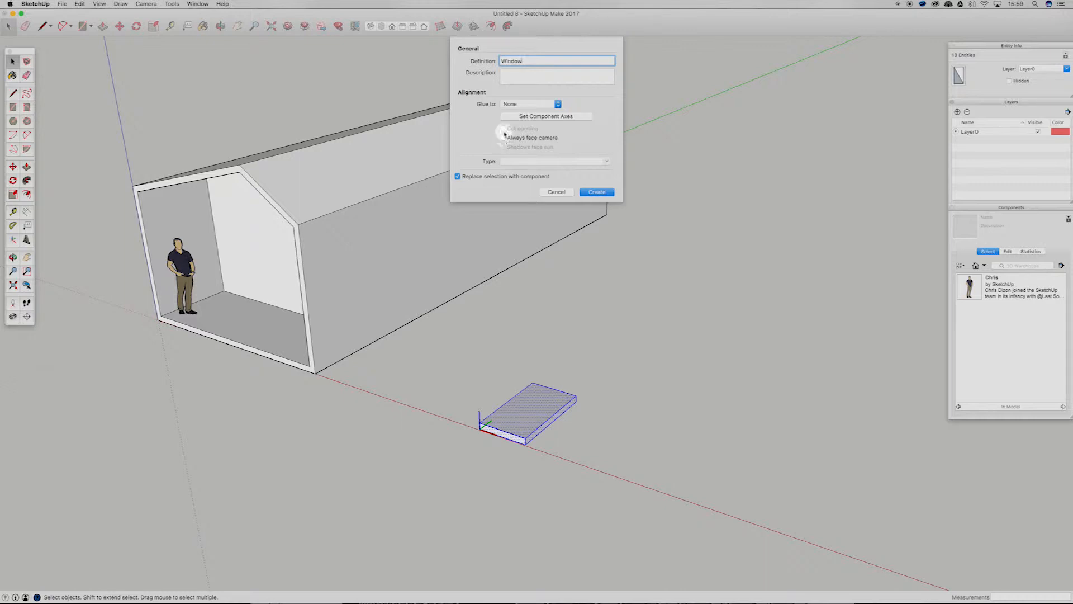
pyautogui.moveTo(504, 132)
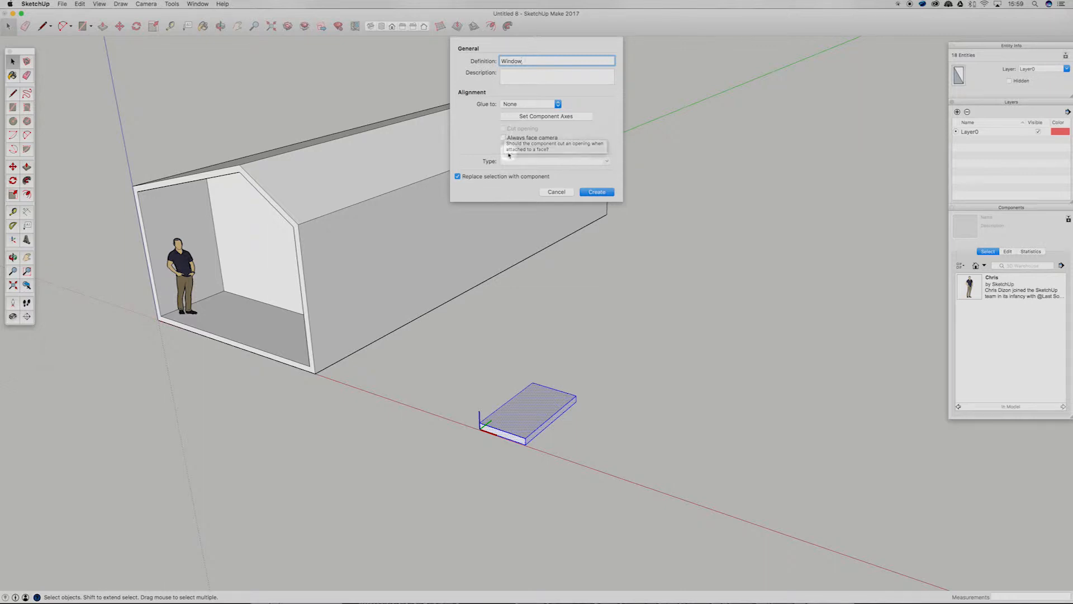
pyautogui.moveTo(512, 179)
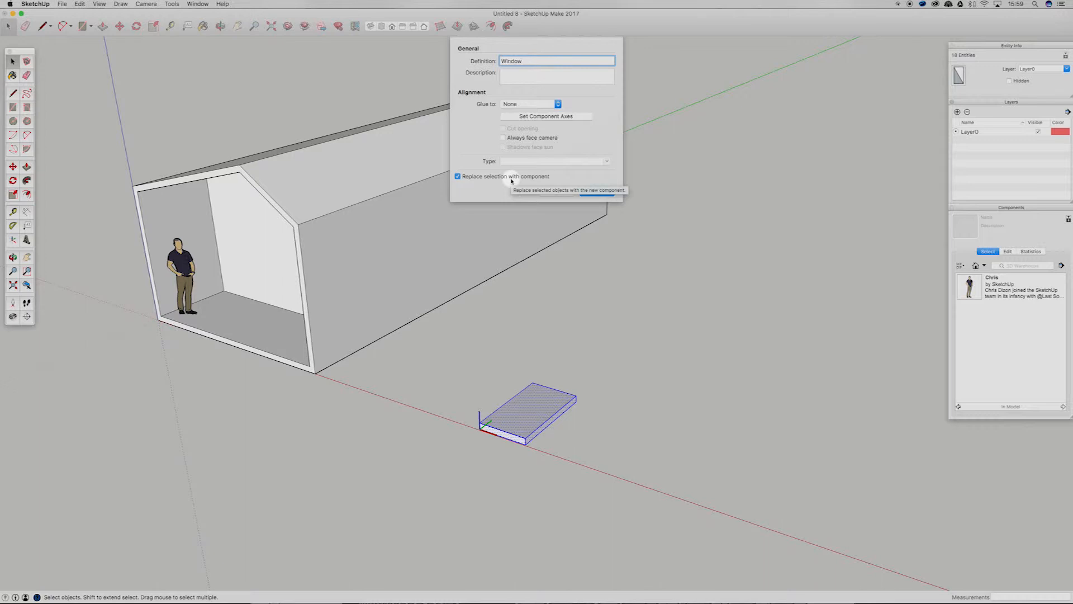
pyautogui.moveTo(503, 140)
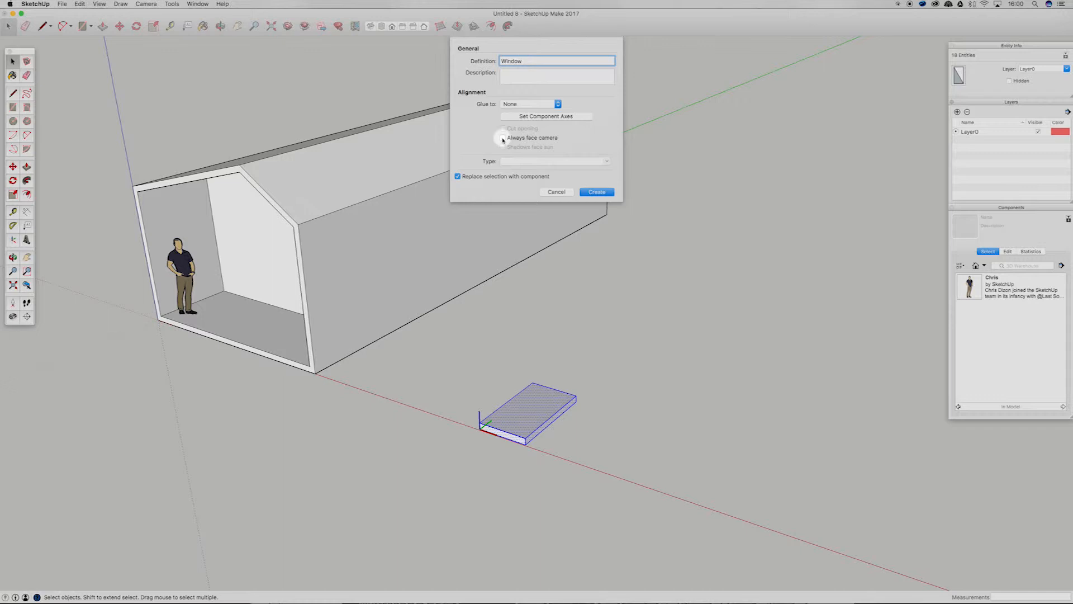
pyautogui.click(530, 103)
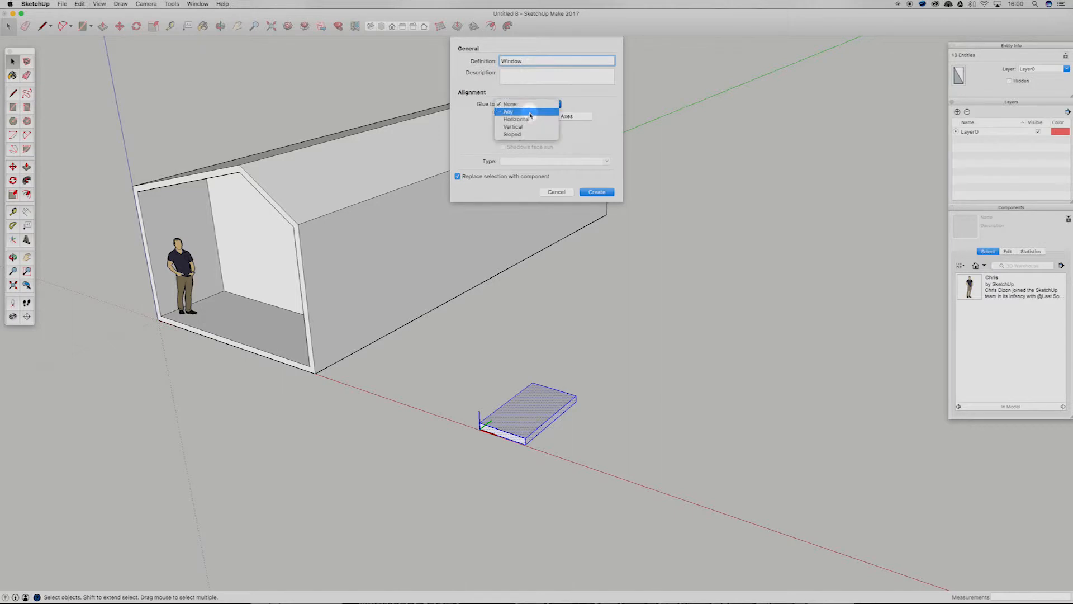
pyautogui.click(507, 112)
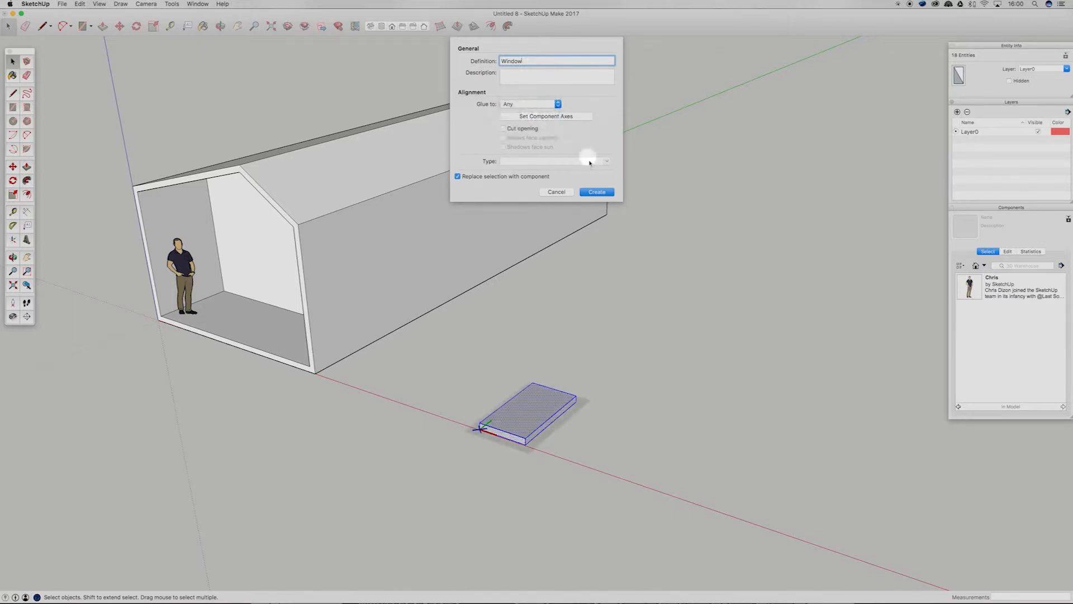
pyautogui.click(595, 191)
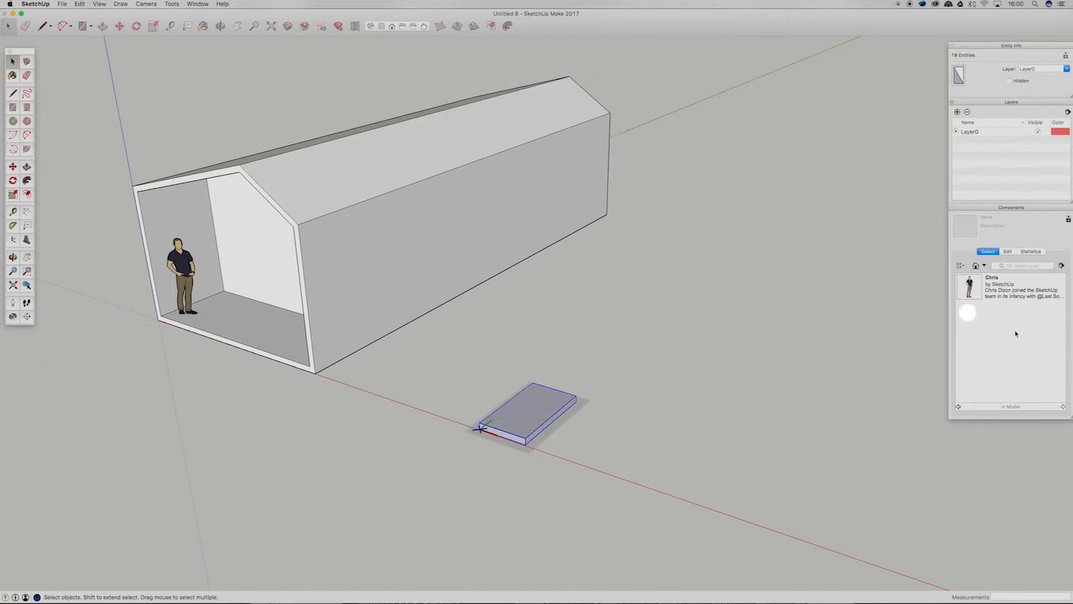
# Place a second copy of the Window component from the library near the building.
pyautogui.click(527, 417)
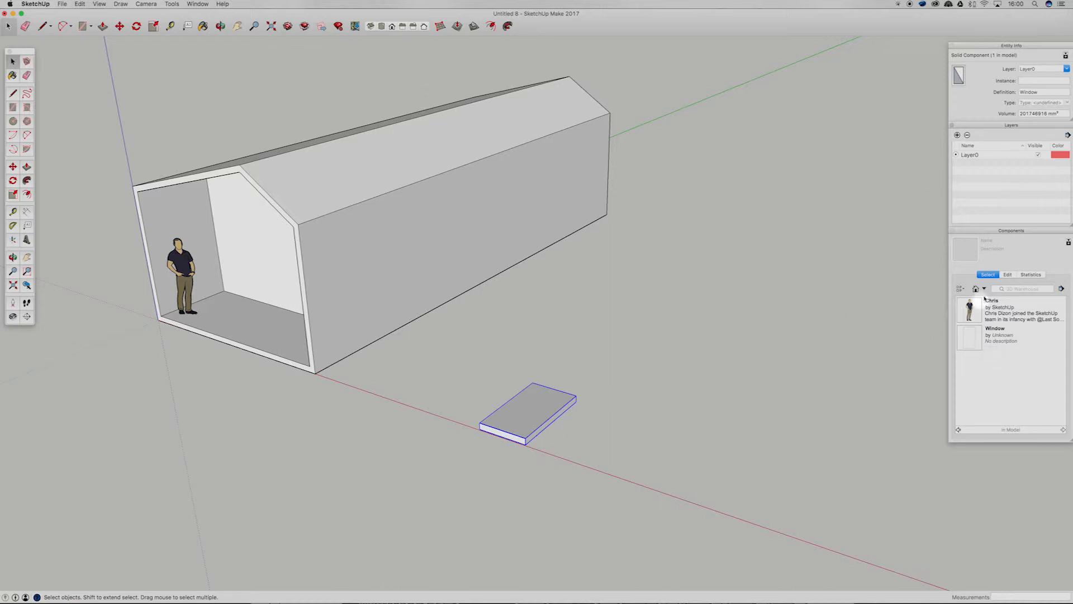
pyautogui.click(198, 4)
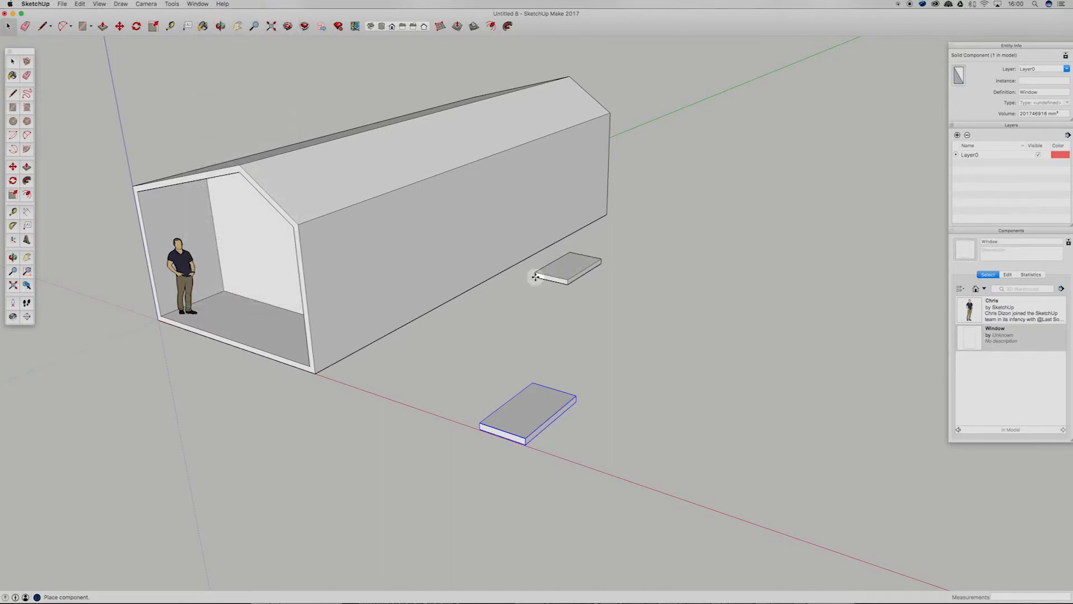
pyautogui.moveTo(484, 335)
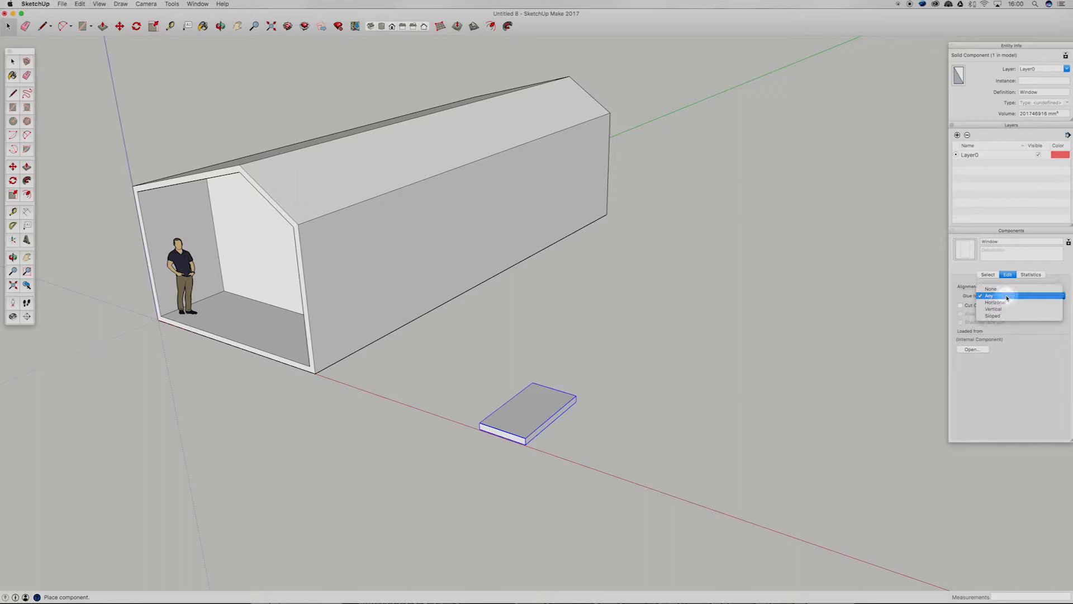
# Set the Window to glue to any face and place a copy on the side wall.
pyautogui.click(987, 275)
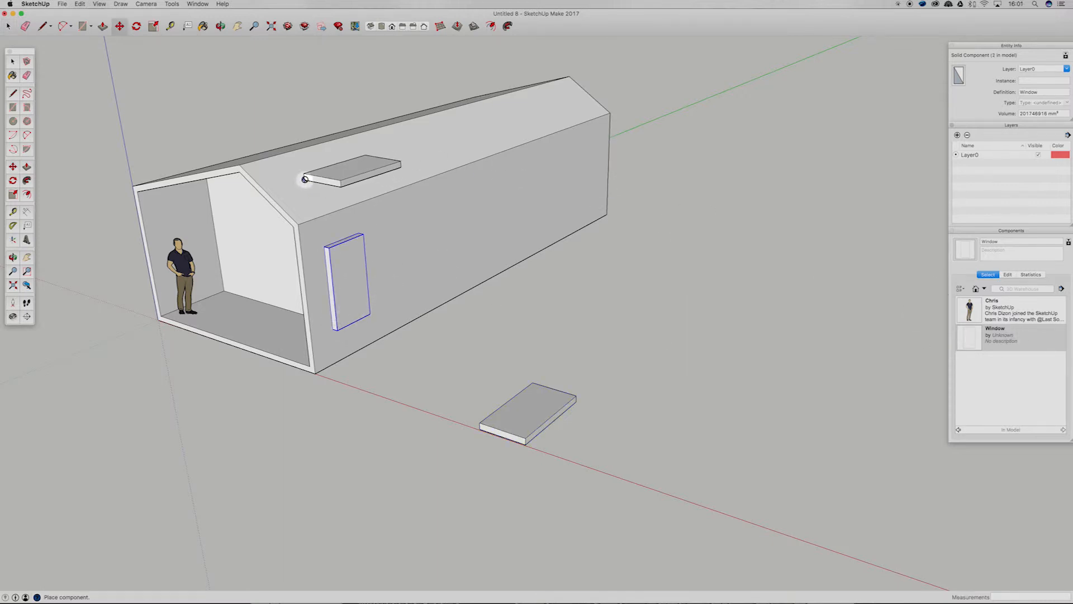
pyautogui.moveTo(306, 184)
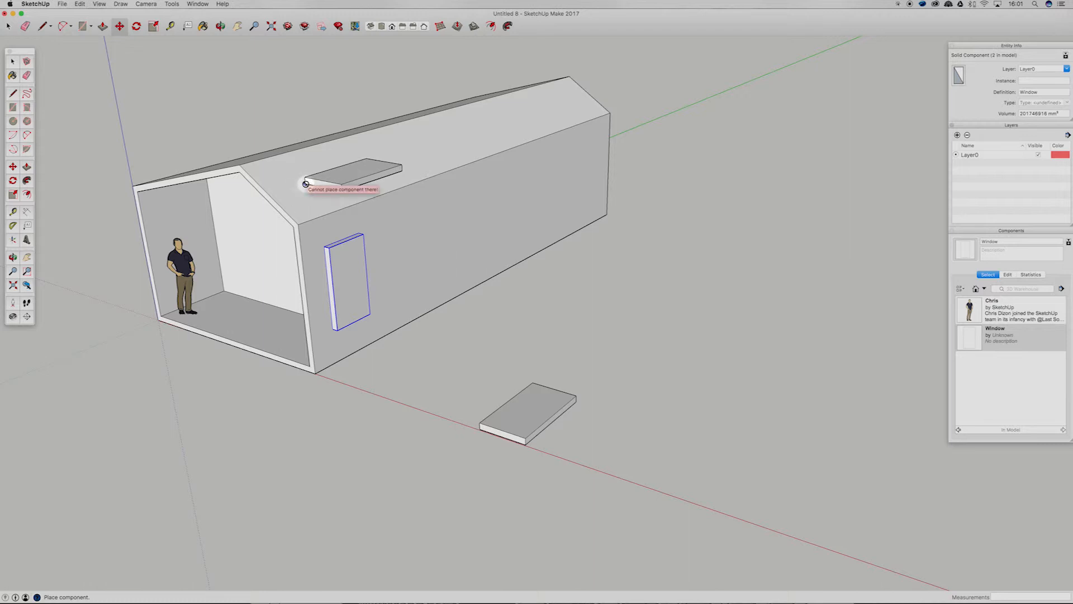
pyautogui.moveTo(235, 329)
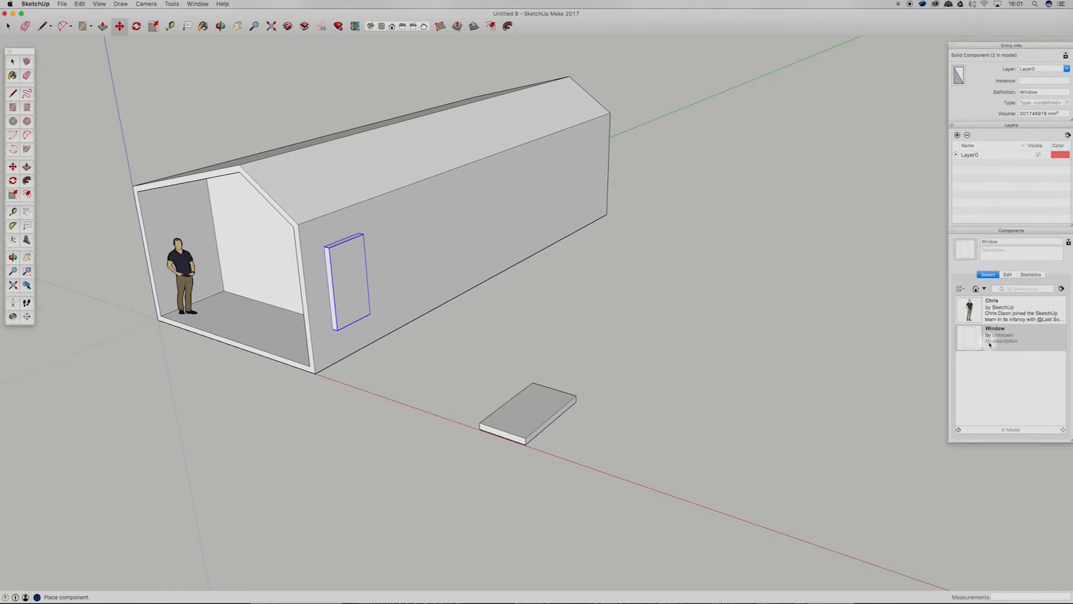
pyautogui.click(1007, 274)
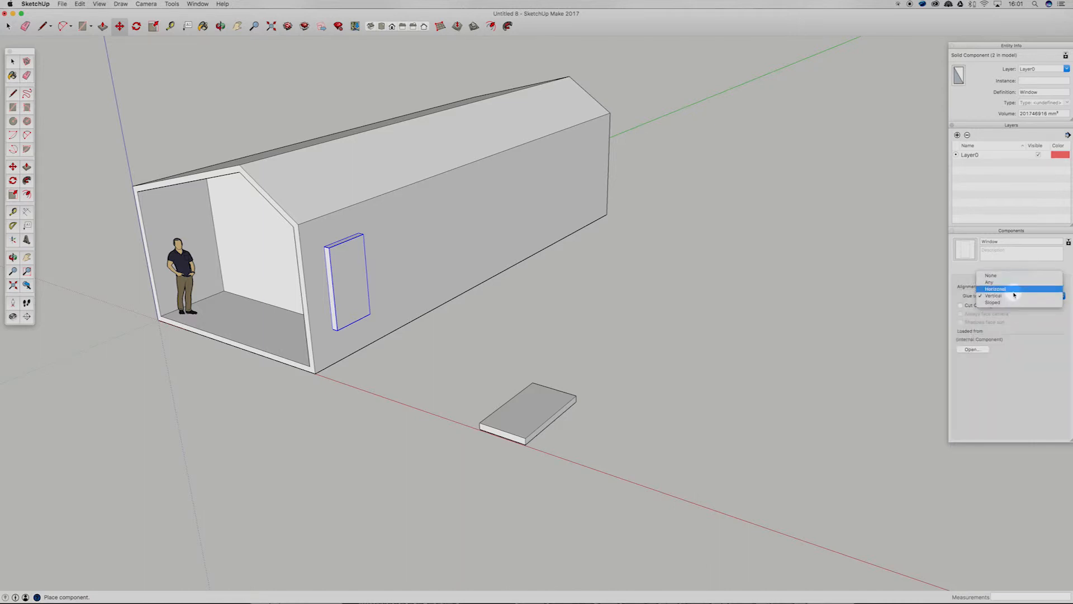
# Set the Window's glue to Sloped and place a copy on the roof slope.
pyautogui.click(993, 303)
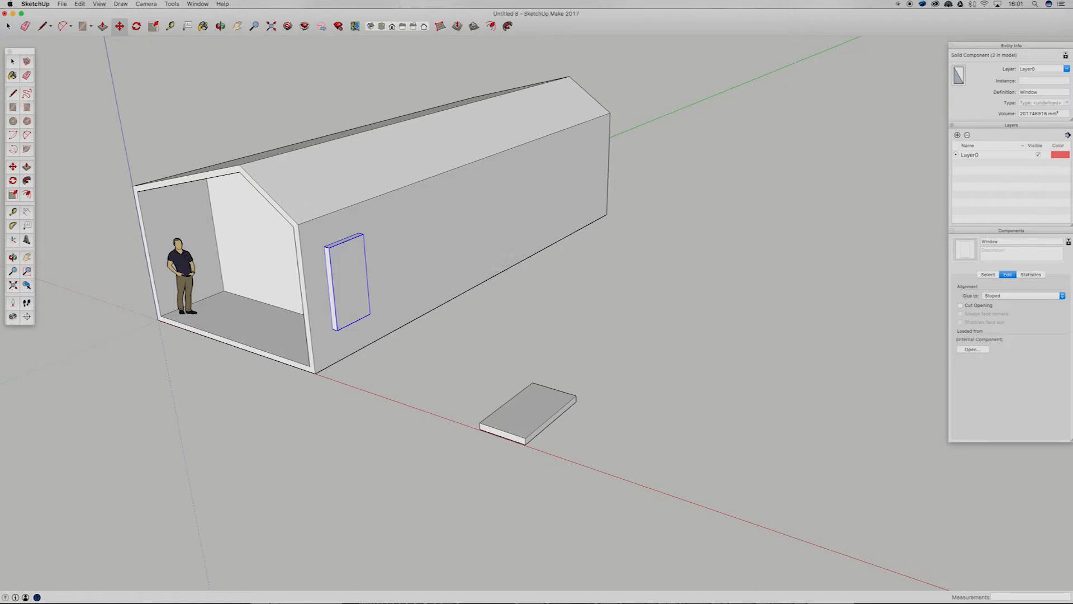
pyautogui.click(987, 274)
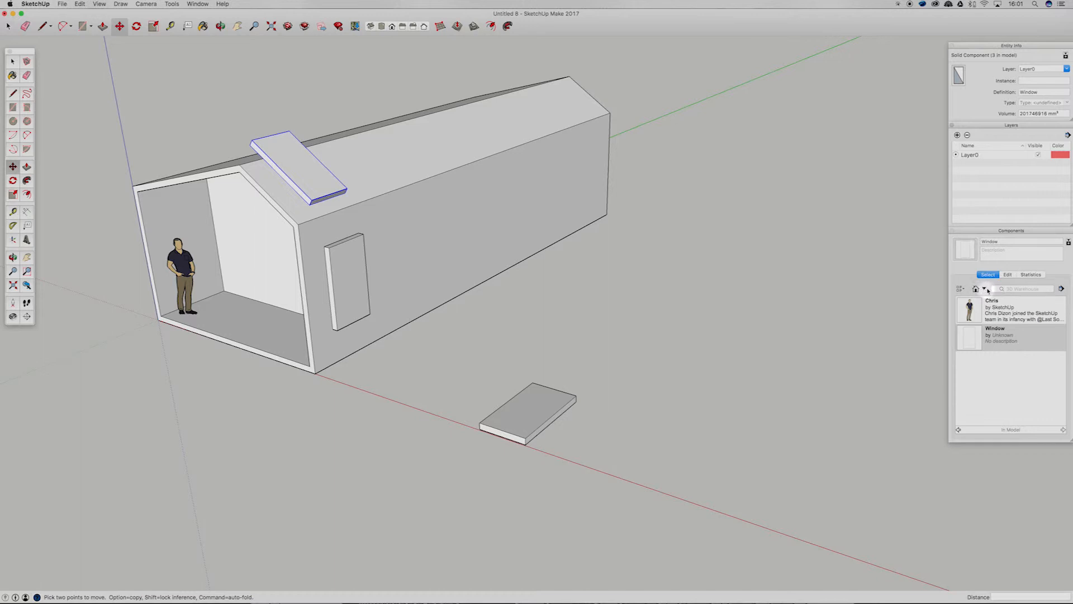
pyautogui.click(982, 288)
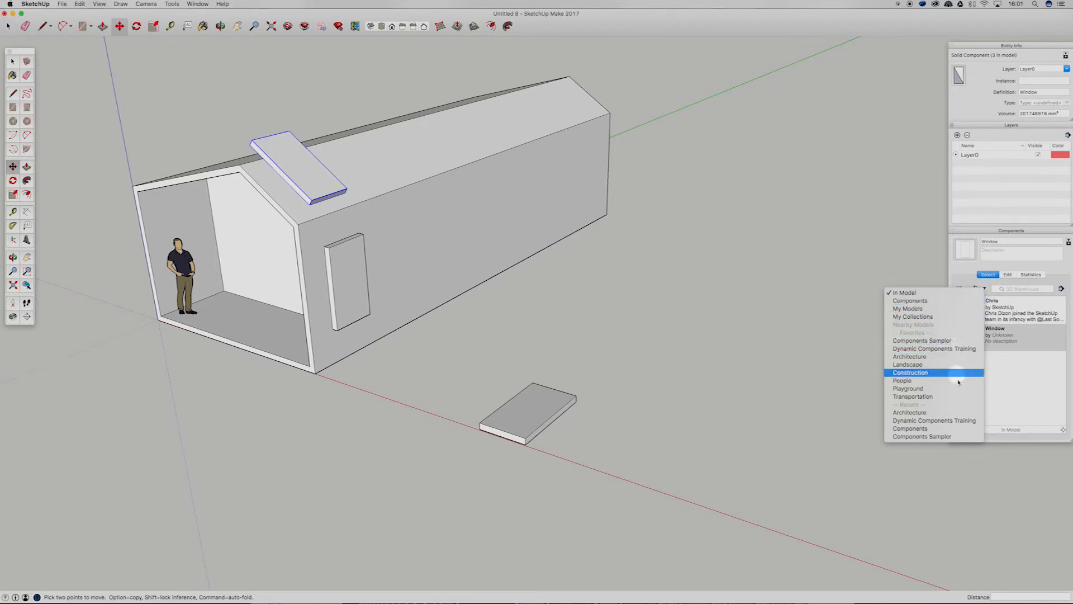
pyautogui.moveTo(922, 443)
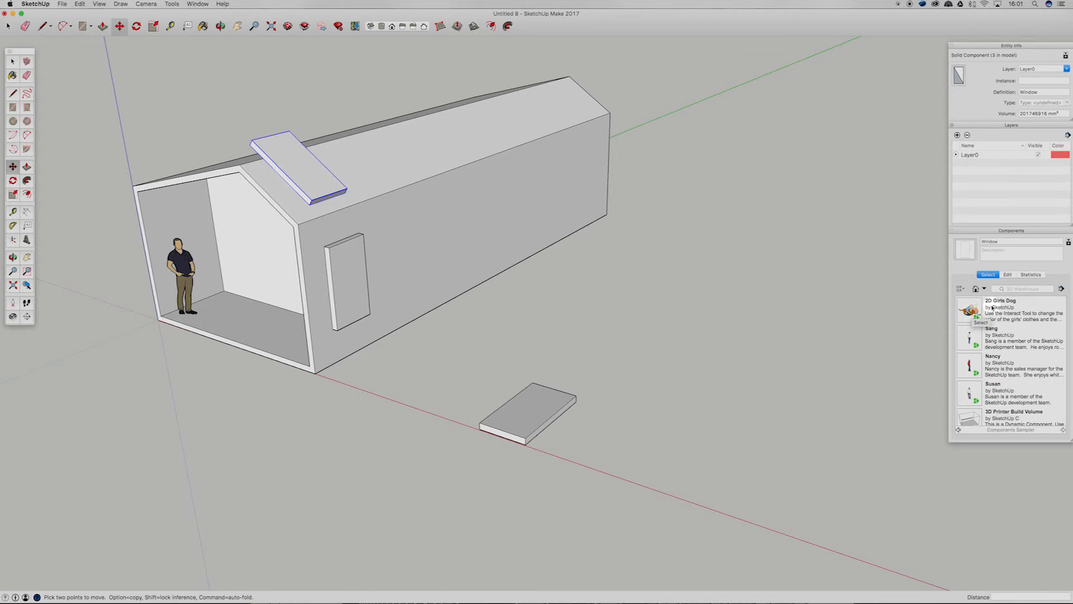
# Place the sampler's Bench, Bike Rack Bikes and Couch components beside the building.
pyautogui.scroll(-3)
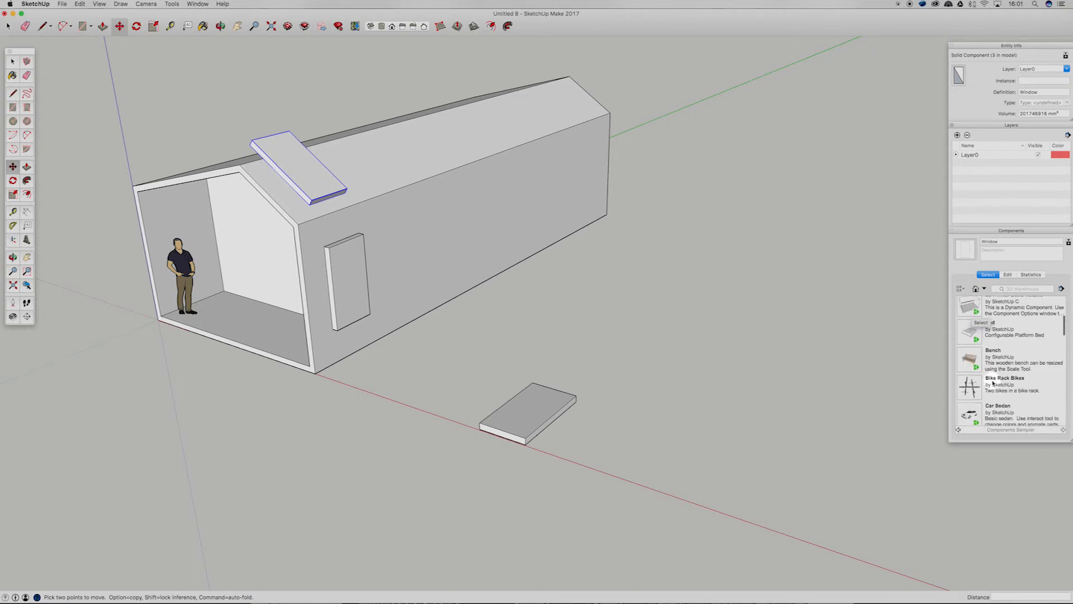
pyautogui.click(969, 386)
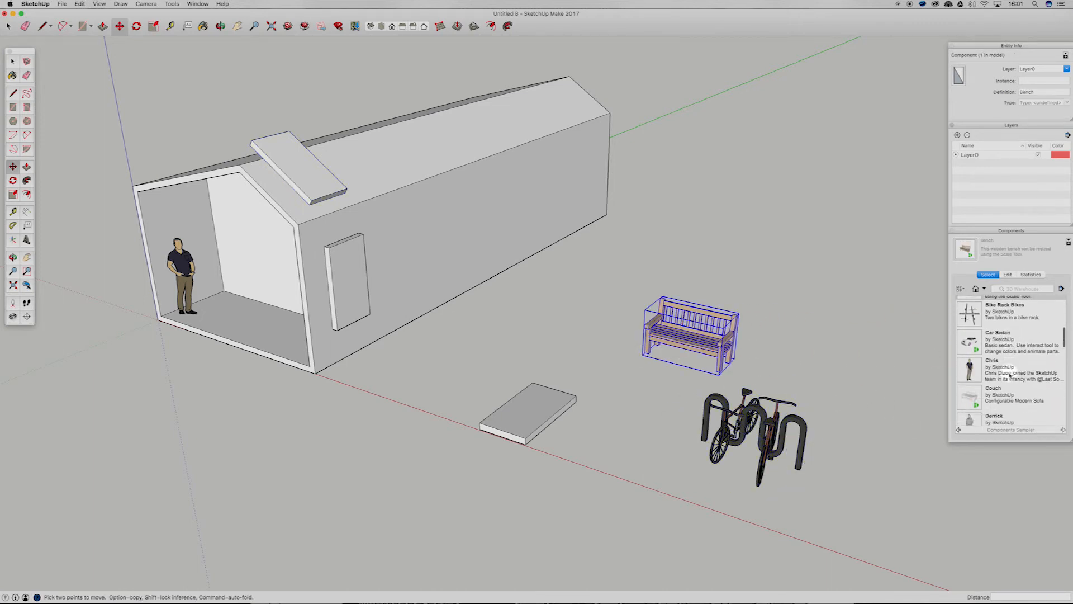
pyautogui.scroll(-3)
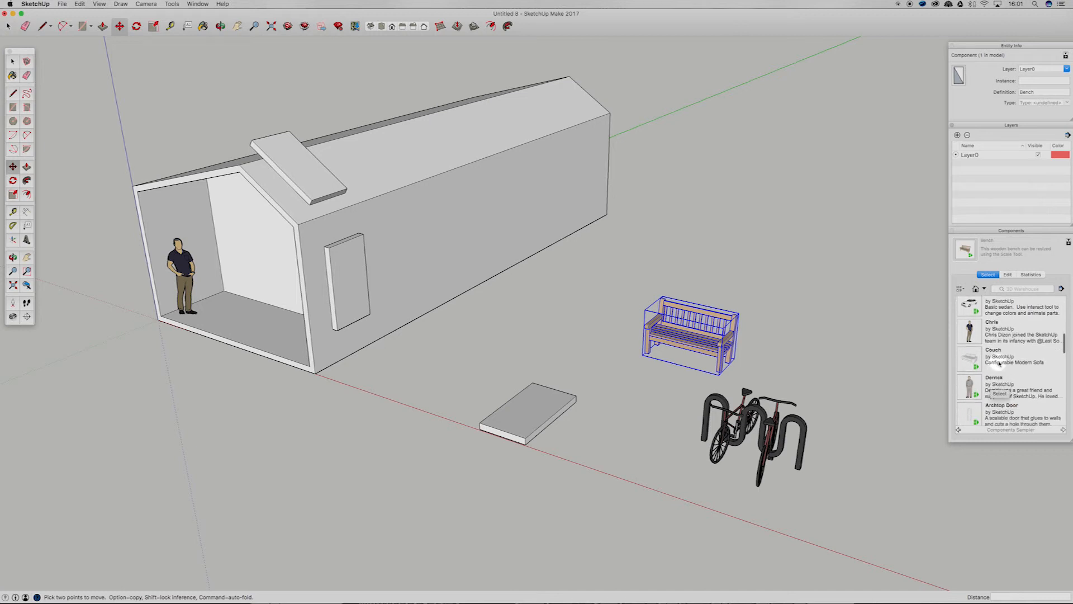
pyautogui.click(993, 349)
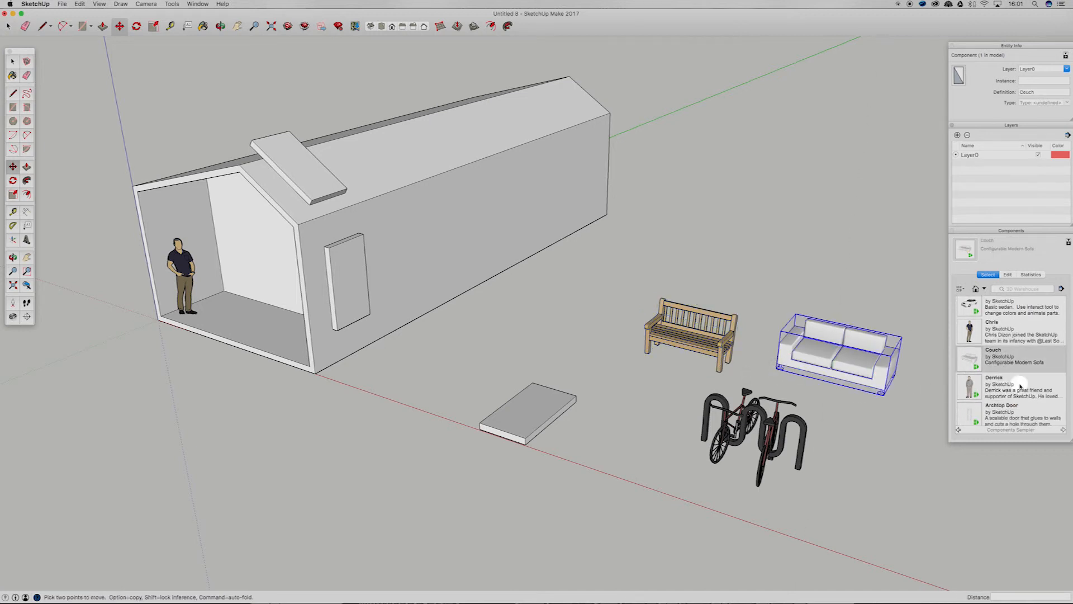
pyautogui.scroll(-3)
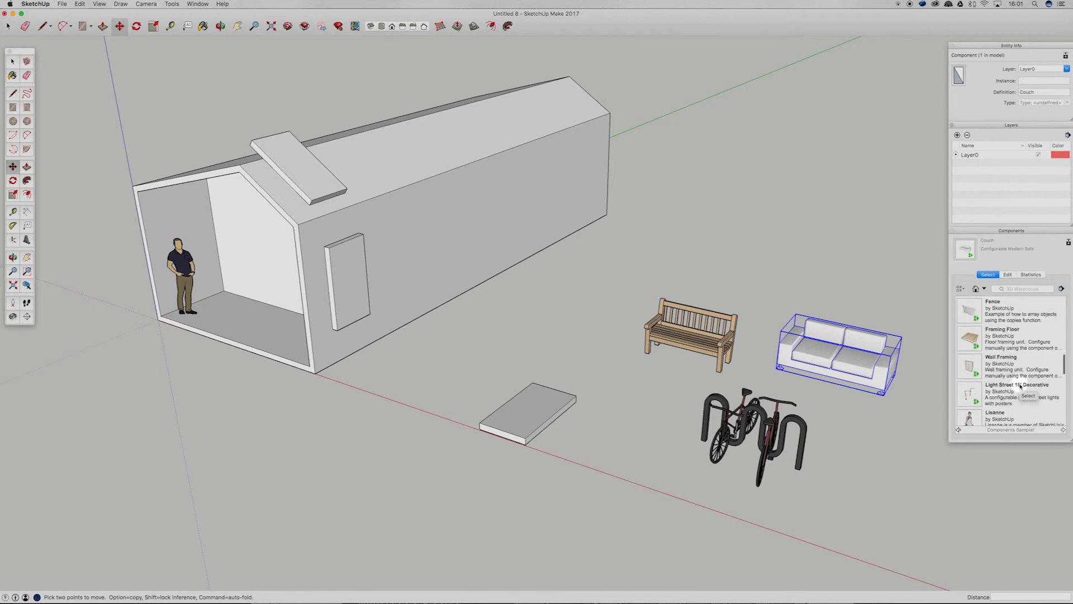
pyautogui.scroll(-3)
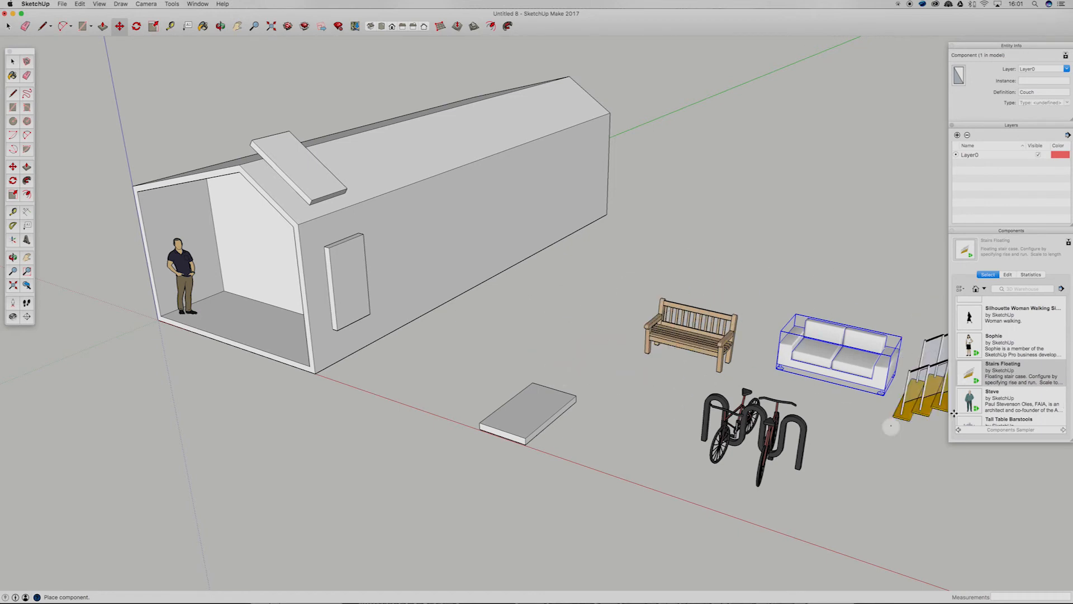
pyautogui.click(982, 289)
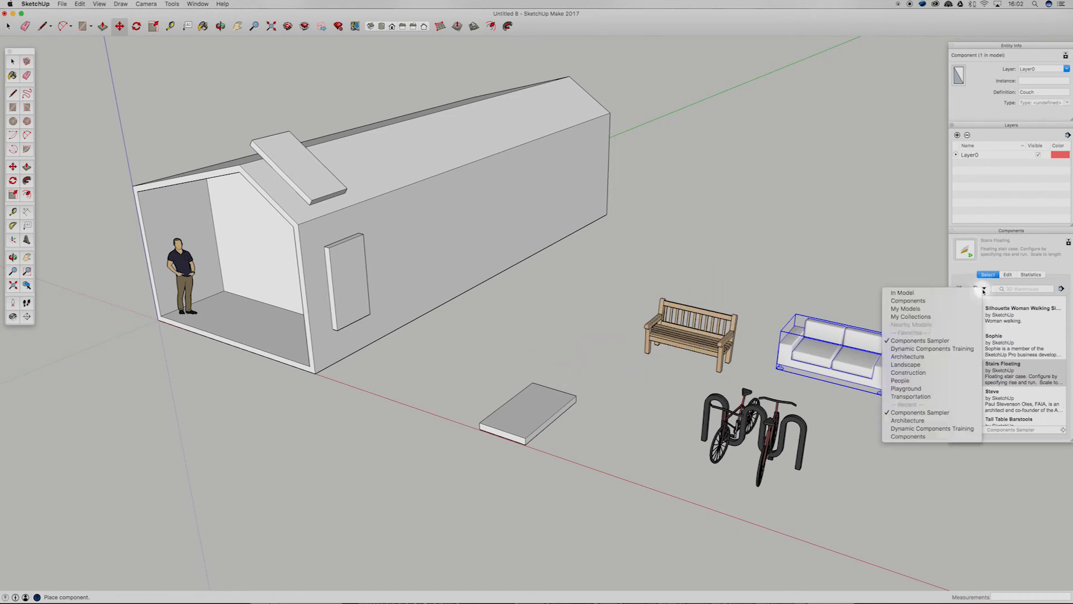
pyautogui.moveTo(908, 356)
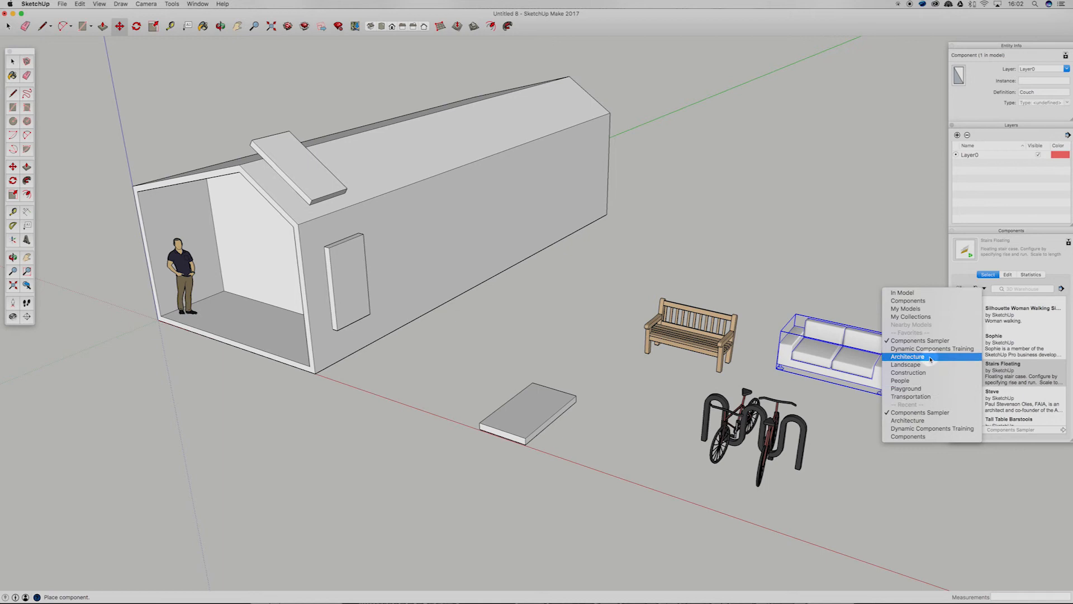
# Browse the Architecture collection's Doors, Windows, Fireplaces and Appliances sets.
pyautogui.click(907, 356)
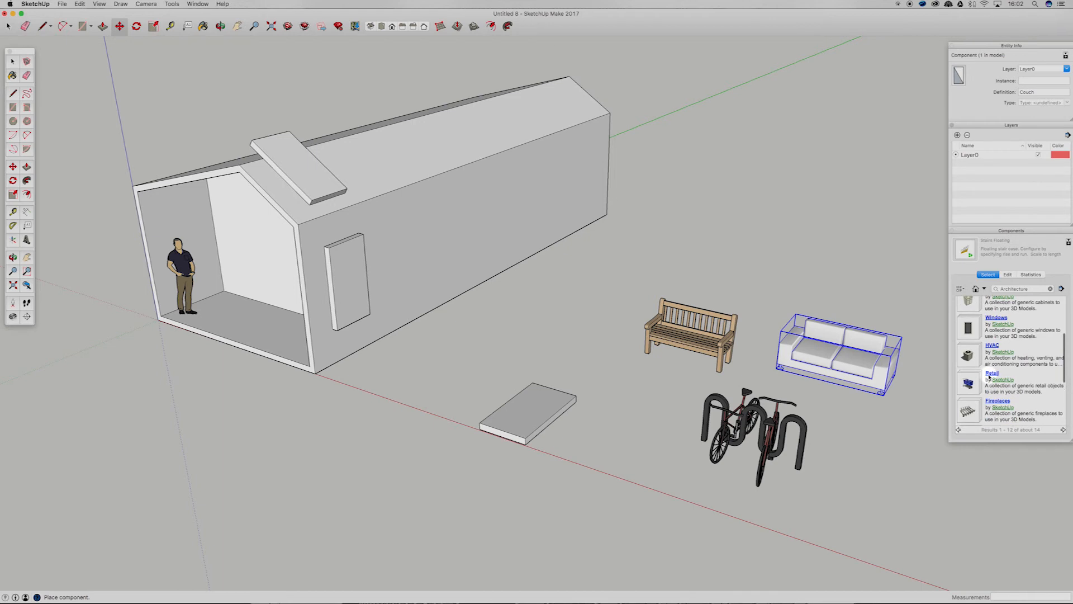
pyautogui.scroll(3)
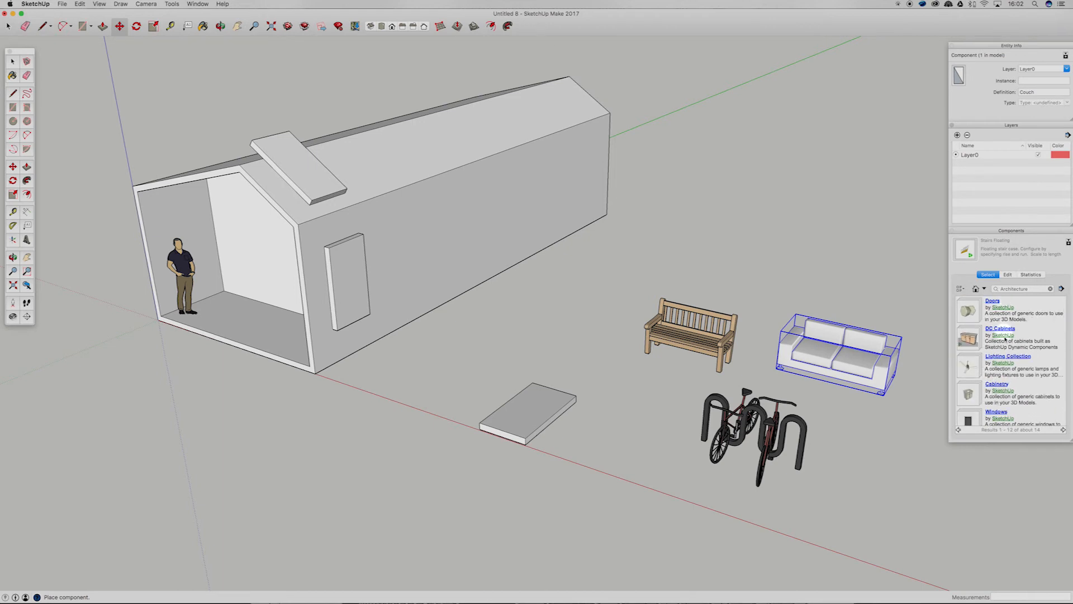
pyautogui.scroll(-3)
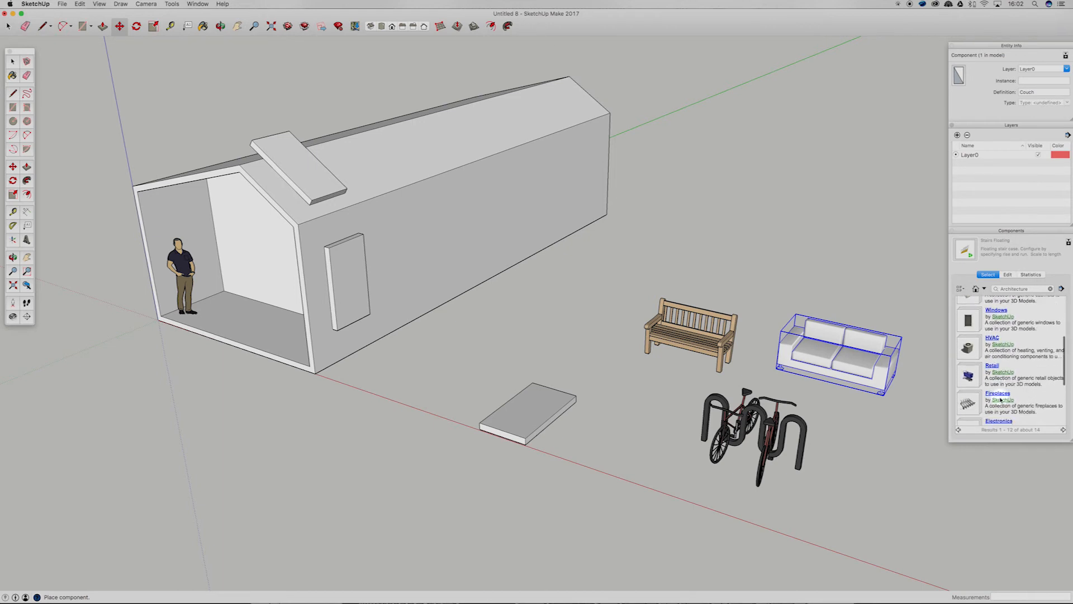
pyautogui.scroll(-3)
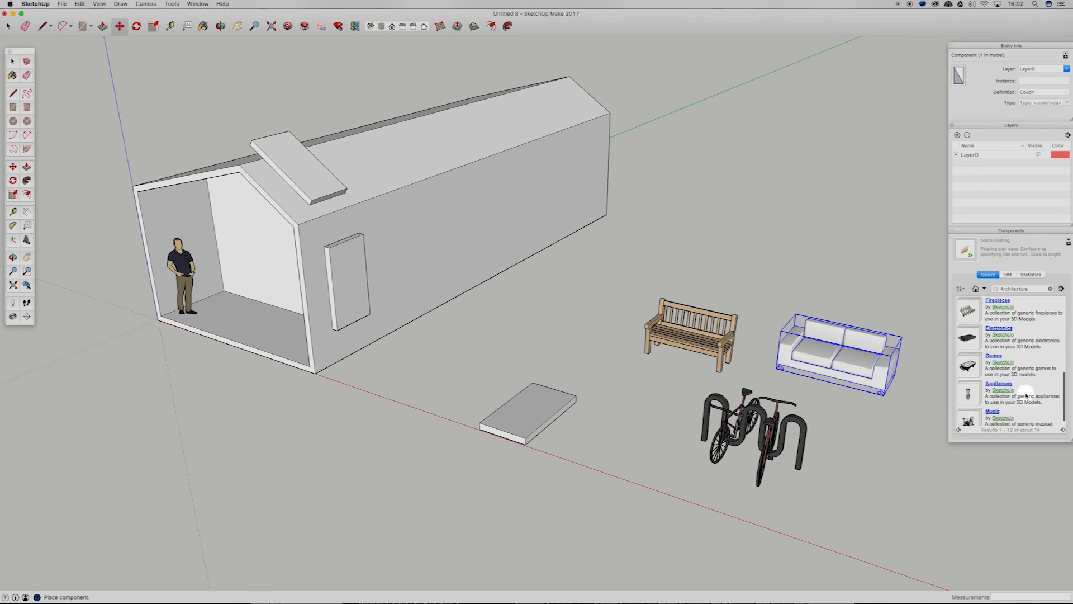